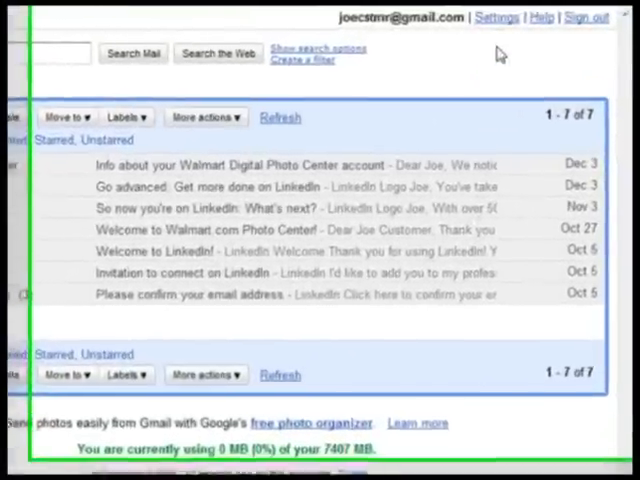
- Add a new label named 'Social Networking' from the Labels settings
click(492, 18)
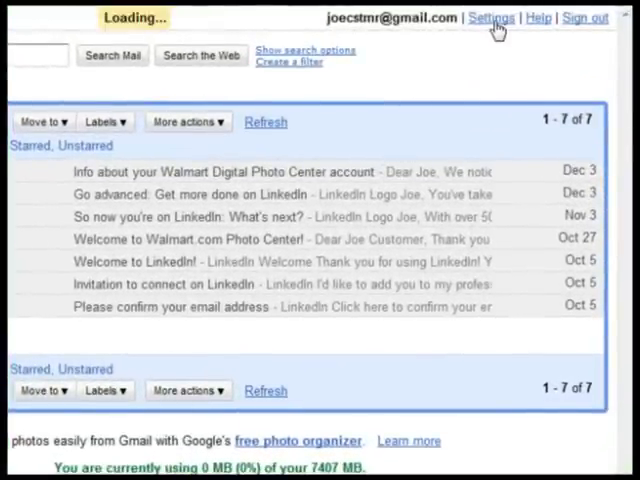
click(492, 18)
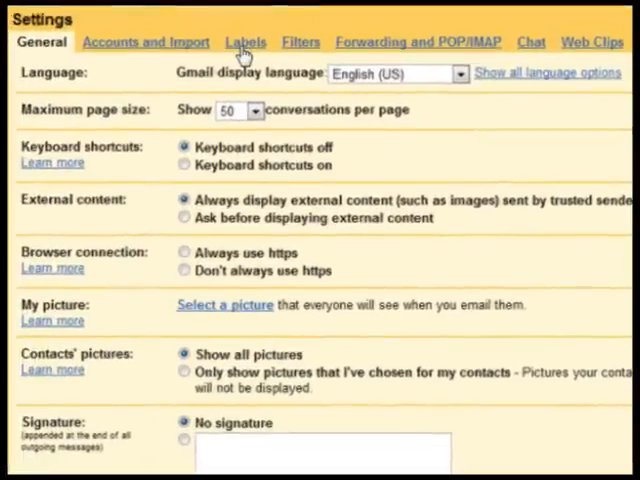
click(244, 40)
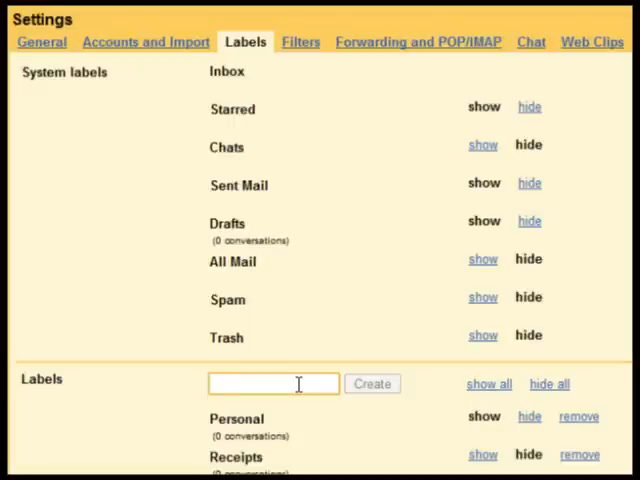
text(Soc)
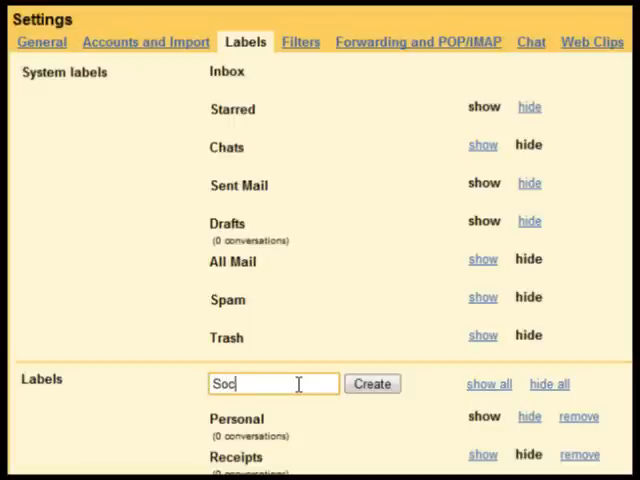
text(ial Net)
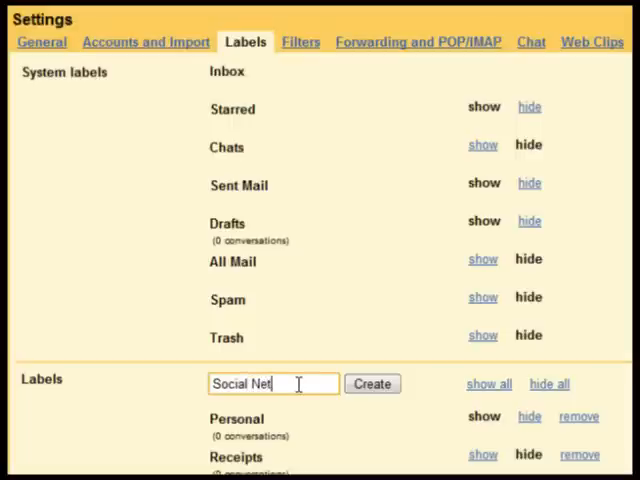
text(working)
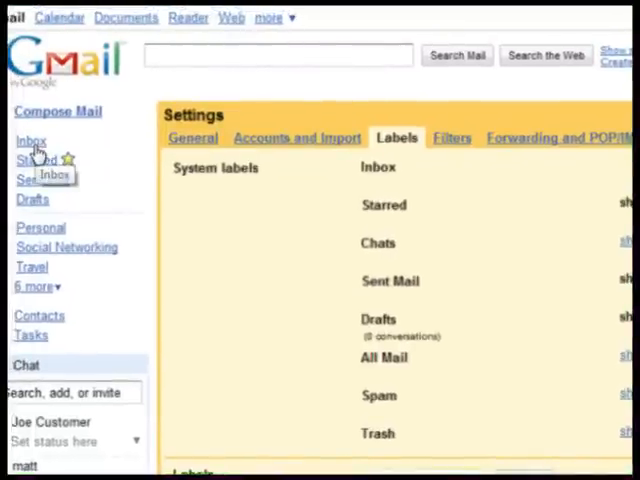
- Select the four LinkedIn conversations in the inbox and apply the Social Networking label
click(32, 140)
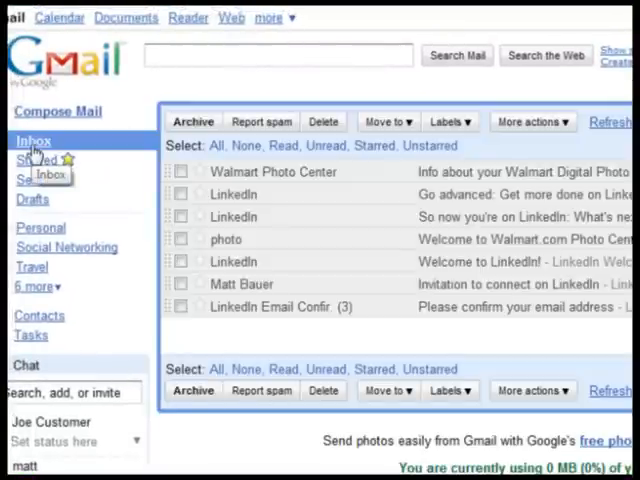
mouse_move(136, 182)
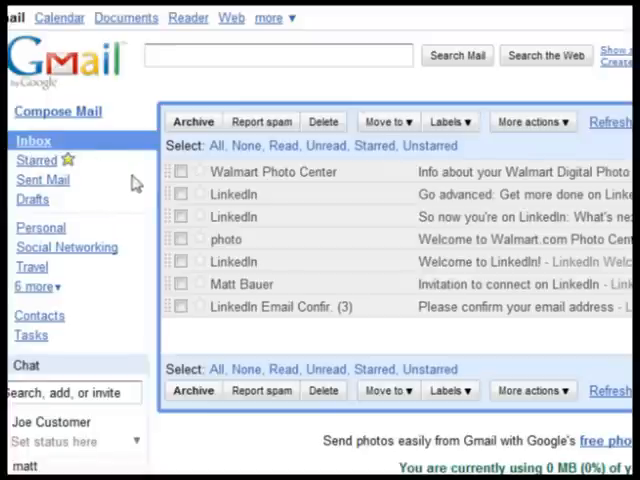
click(184, 194)
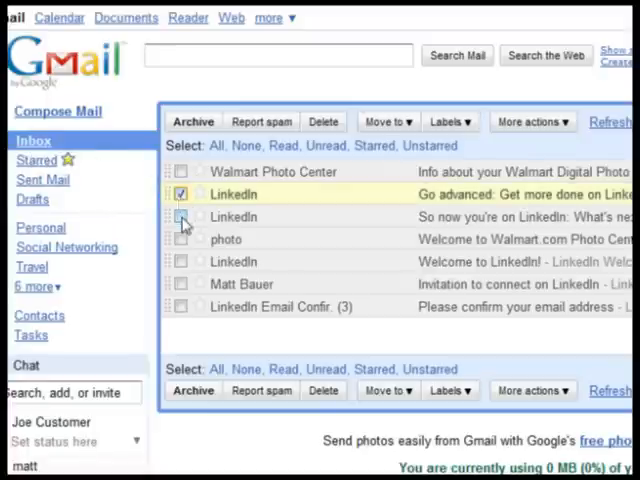
click(180, 216)
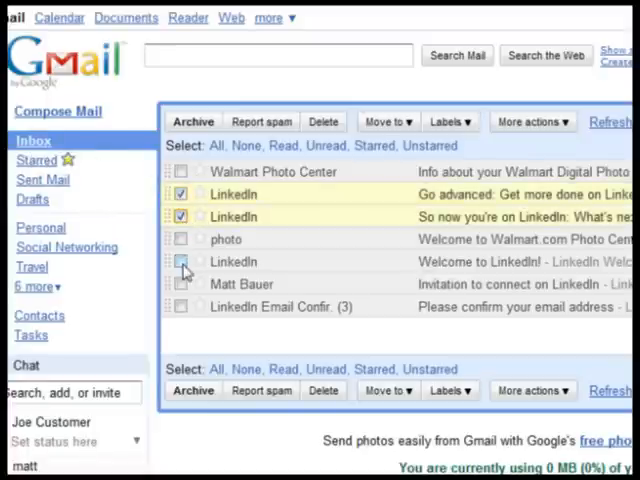
click(180, 260)
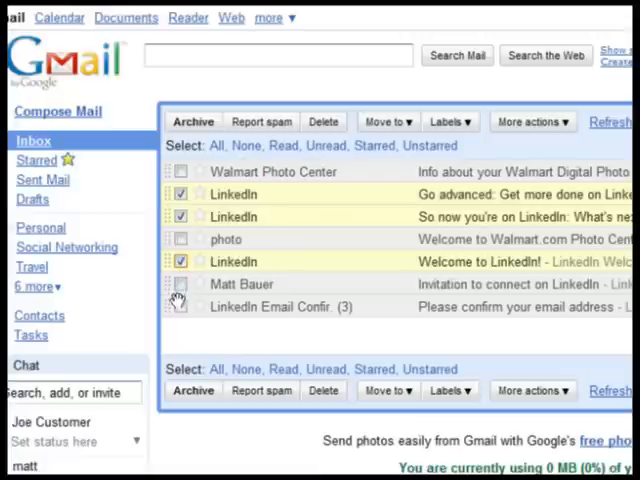
click(180, 308)
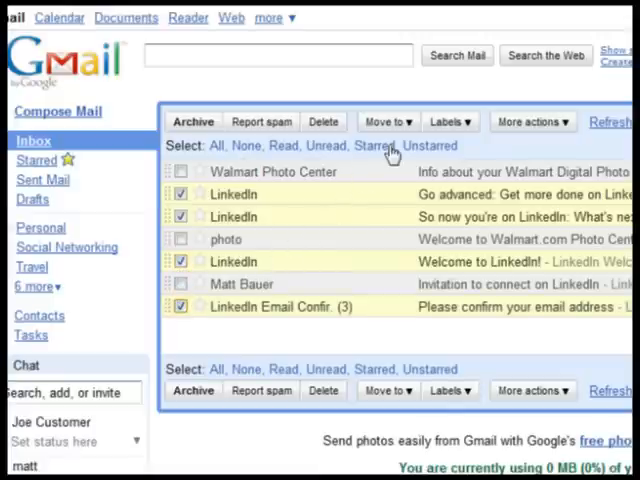
click(448, 120)
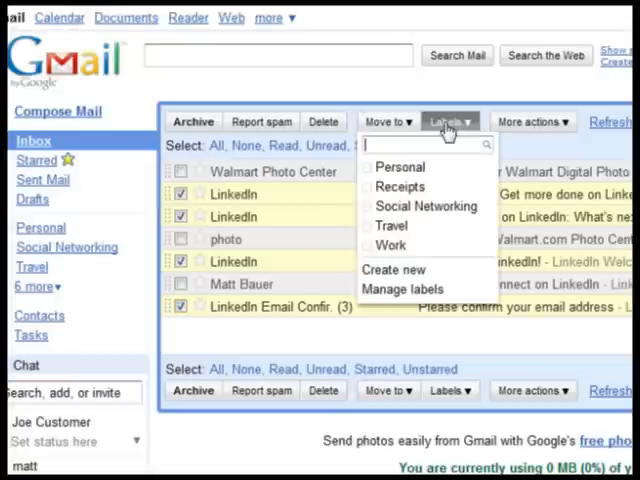
mouse_move(426, 206)
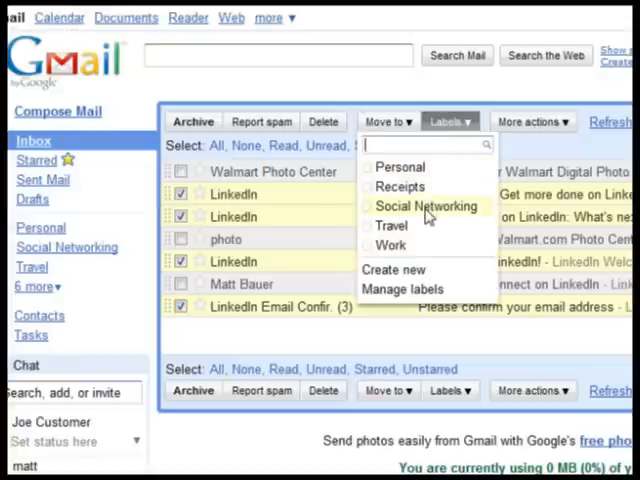
click(424, 206)
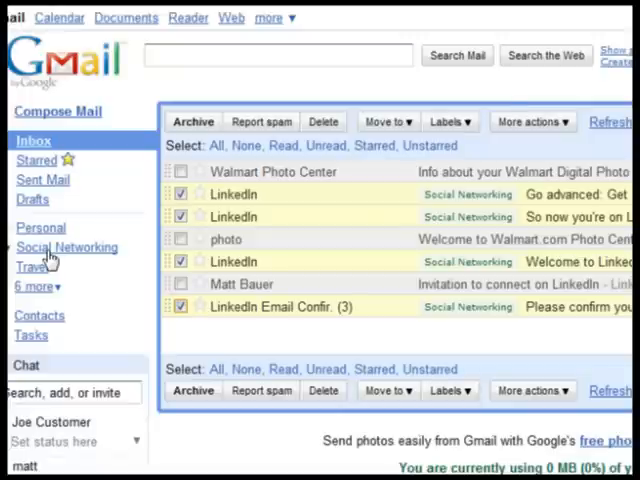
- In the Social Networking view, remove that label from the first two LinkedIn messages and return to the inbox
click(66, 246)
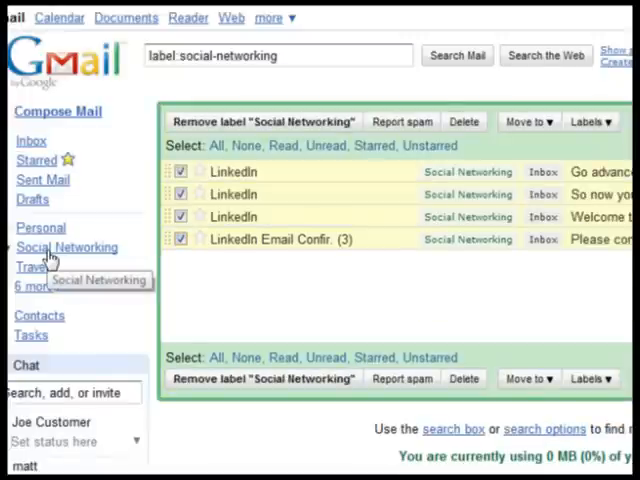
click(246, 146)
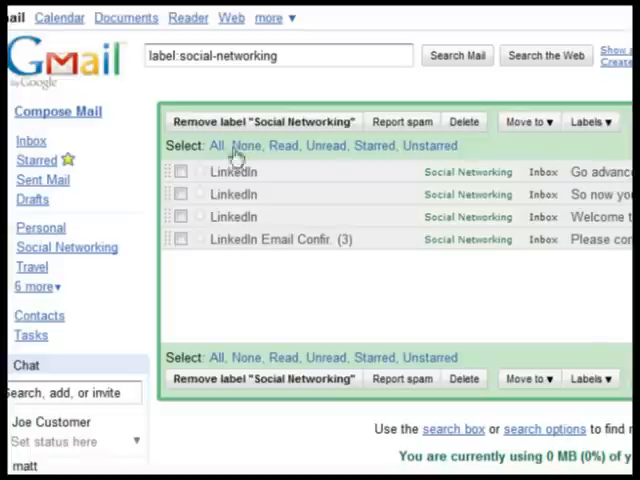
click(184, 172)
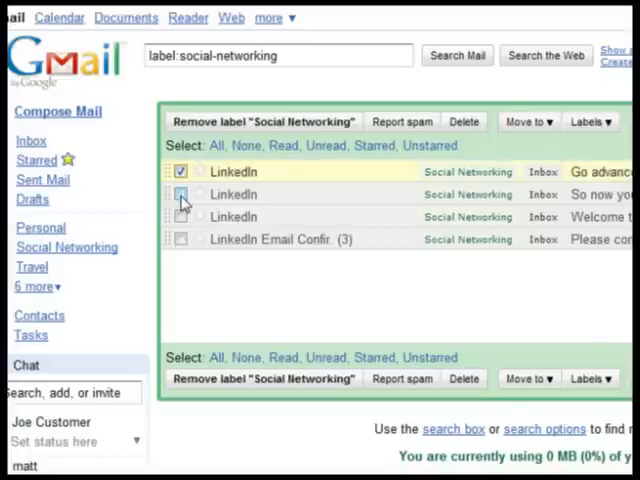
click(182, 192)
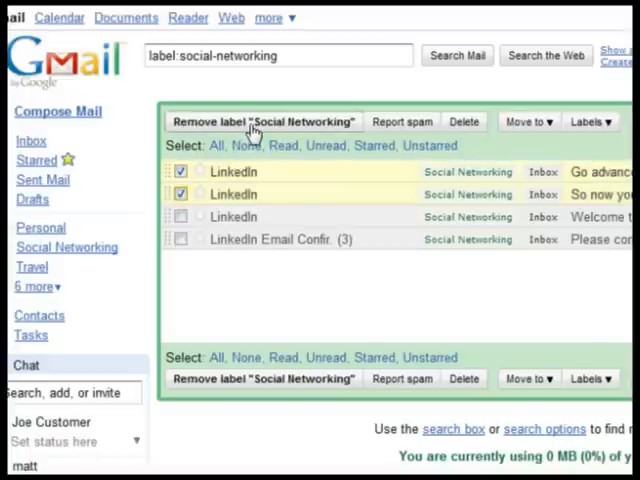
click(264, 120)
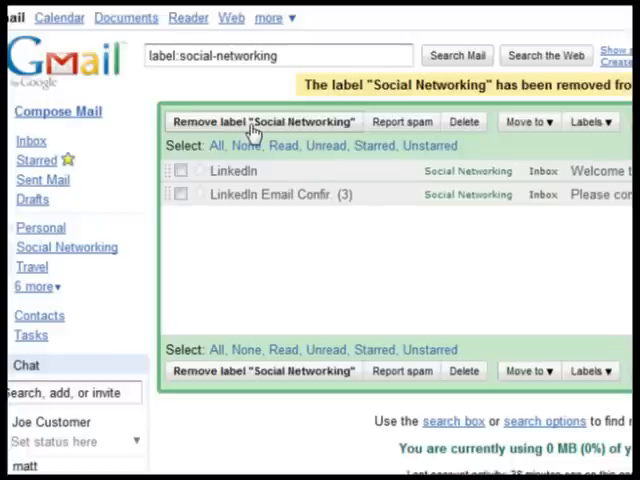
click(32, 140)
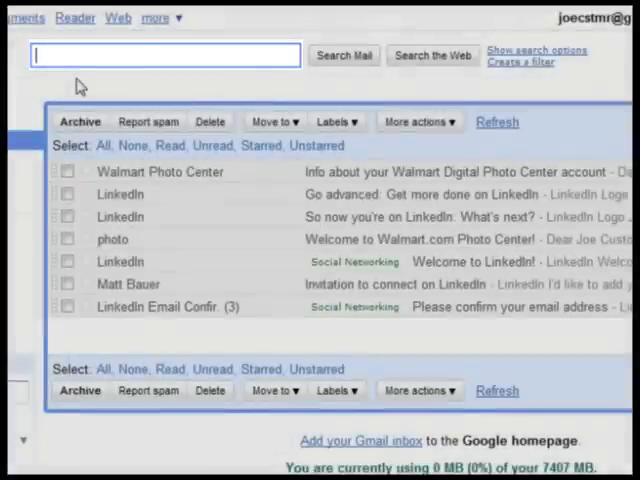
text(matt bauer)
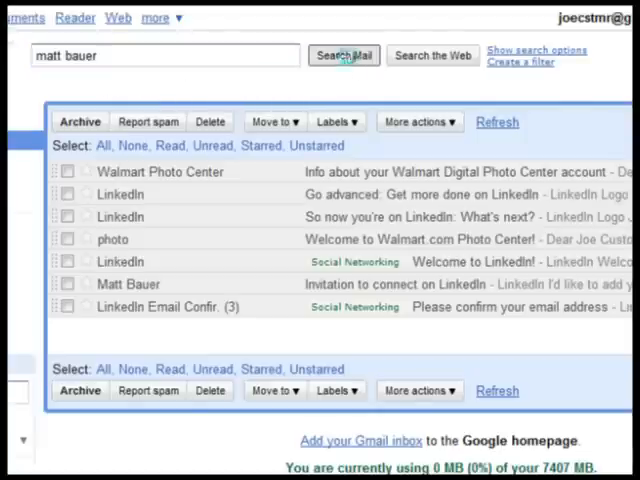
click(344, 56)
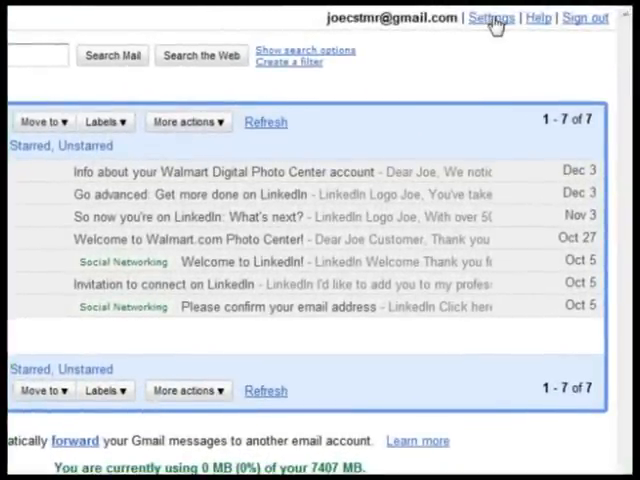
- In Themes settings try Pebbles, then apply Planets with Phoenix as the location
click(492, 16)
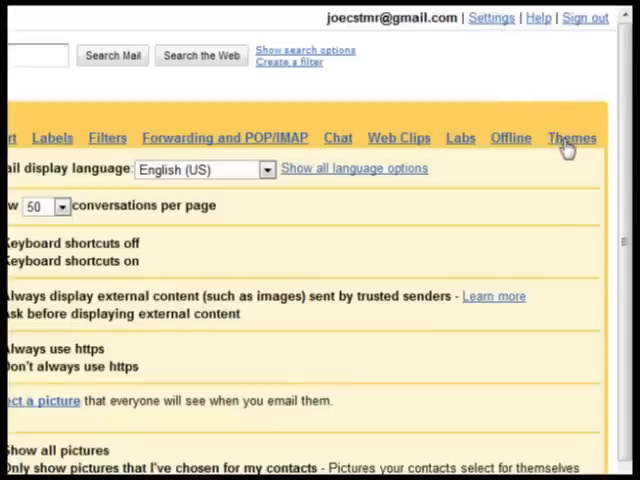
click(572, 138)
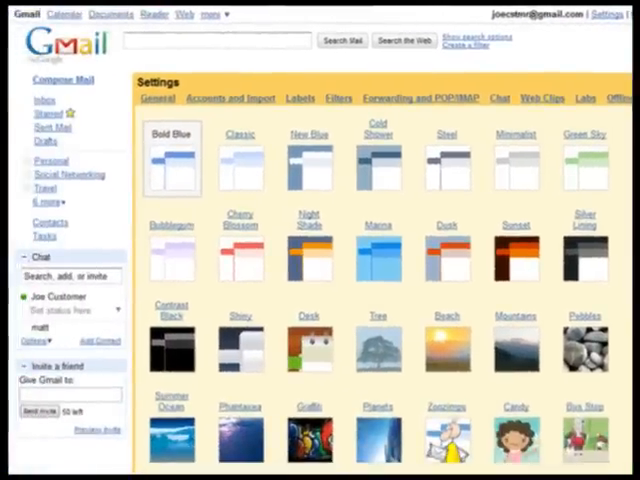
click(584, 344)
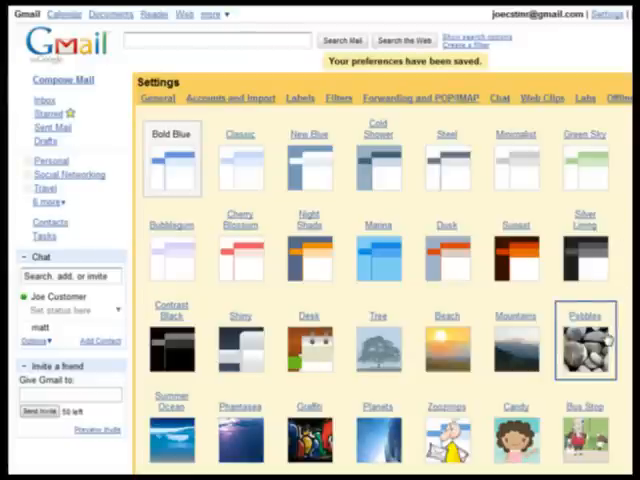
click(584, 344)
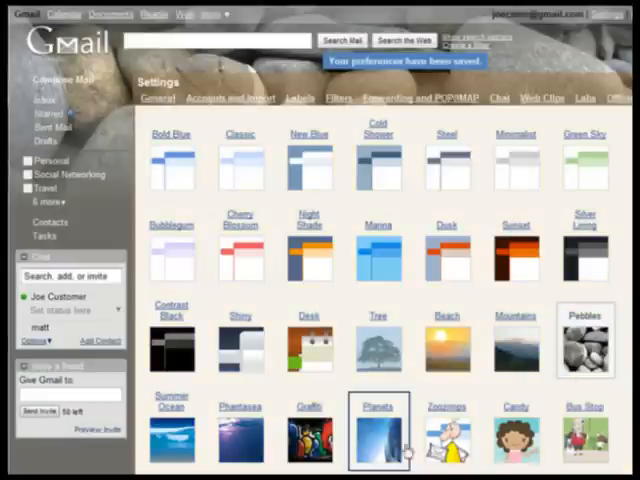
click(378, 438)
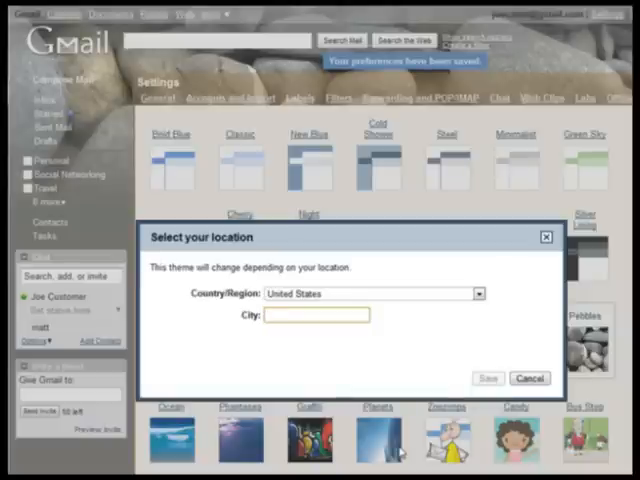
text(Phoenix)
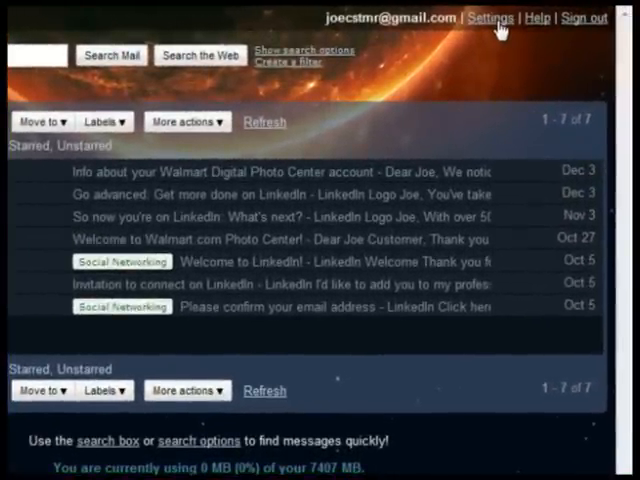
- Switch the theme back to Bold Blue and return to the inbox
click(492, 16)
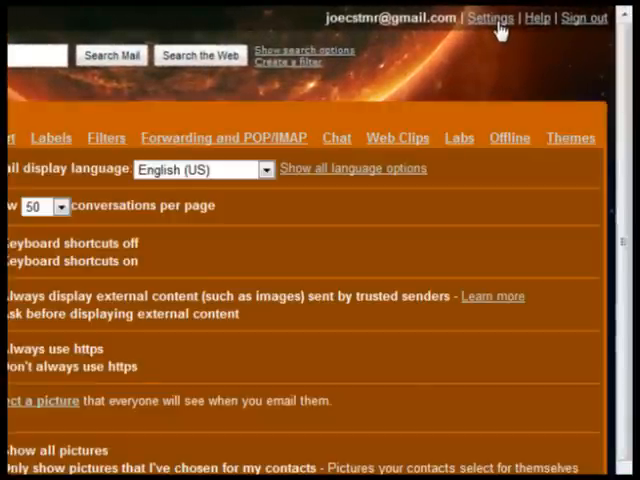
mouse_move(572, 150)
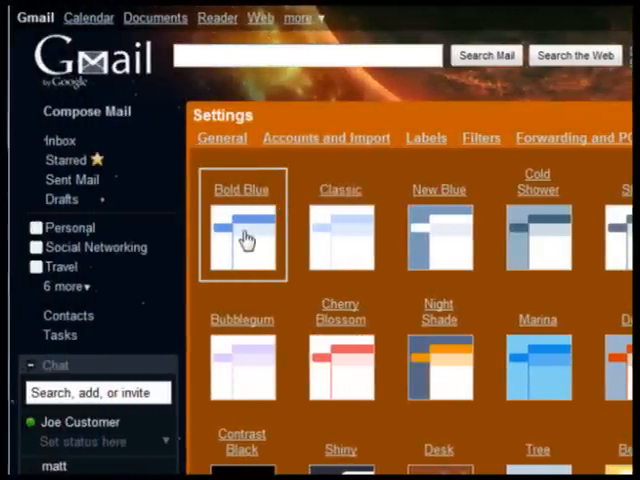
click(242, 236)
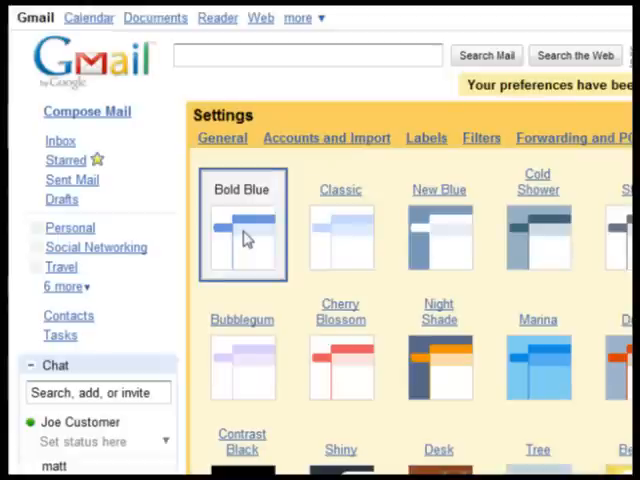
click(60, 140)
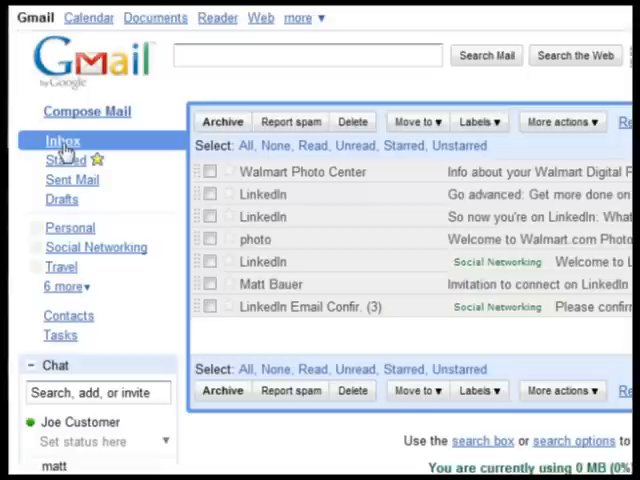